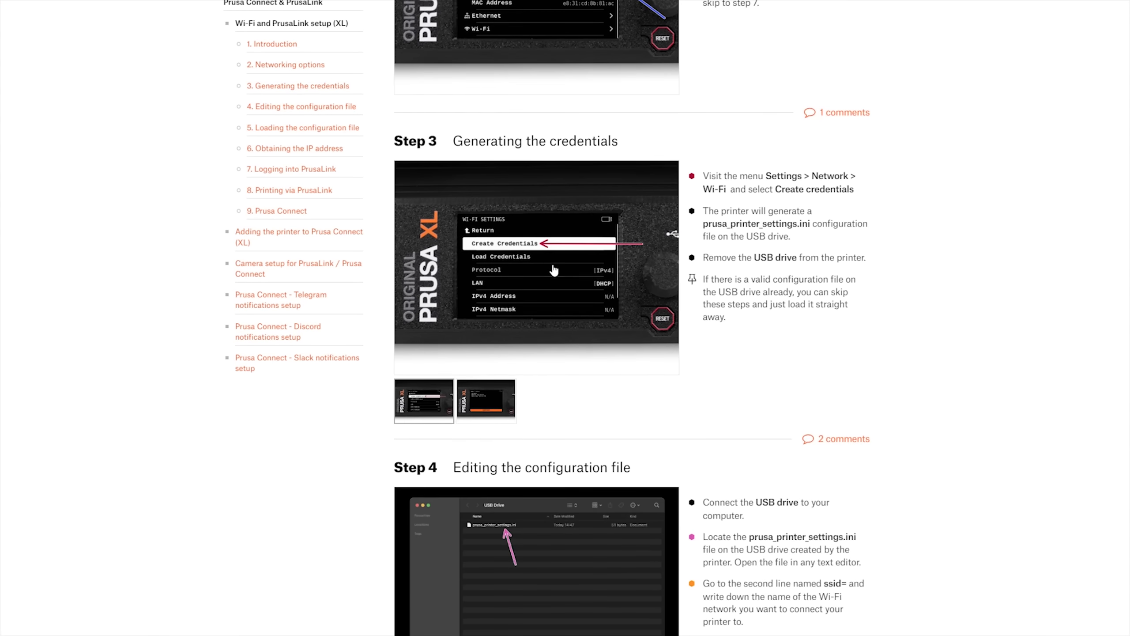
- Scroll the XL Wi-Fi setup article from Step 3 down to Step 5
{"action": "scroll", "scroll_direction": "down", "scroll_amount": 3}
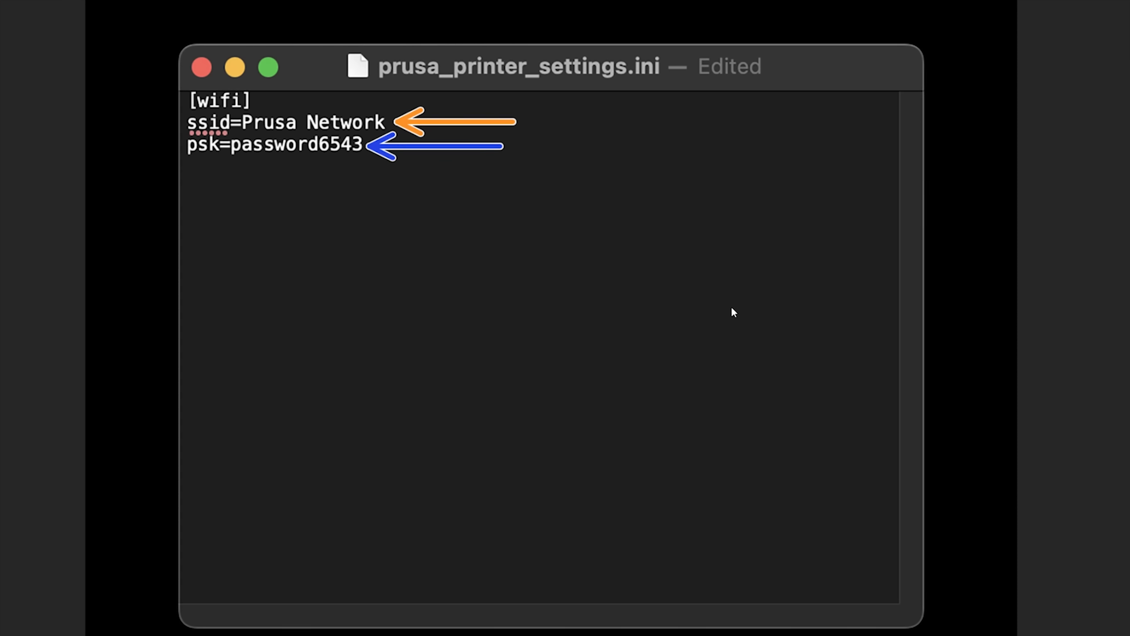
{"action": "mouse_move", "coordinate": [1045, 328]}
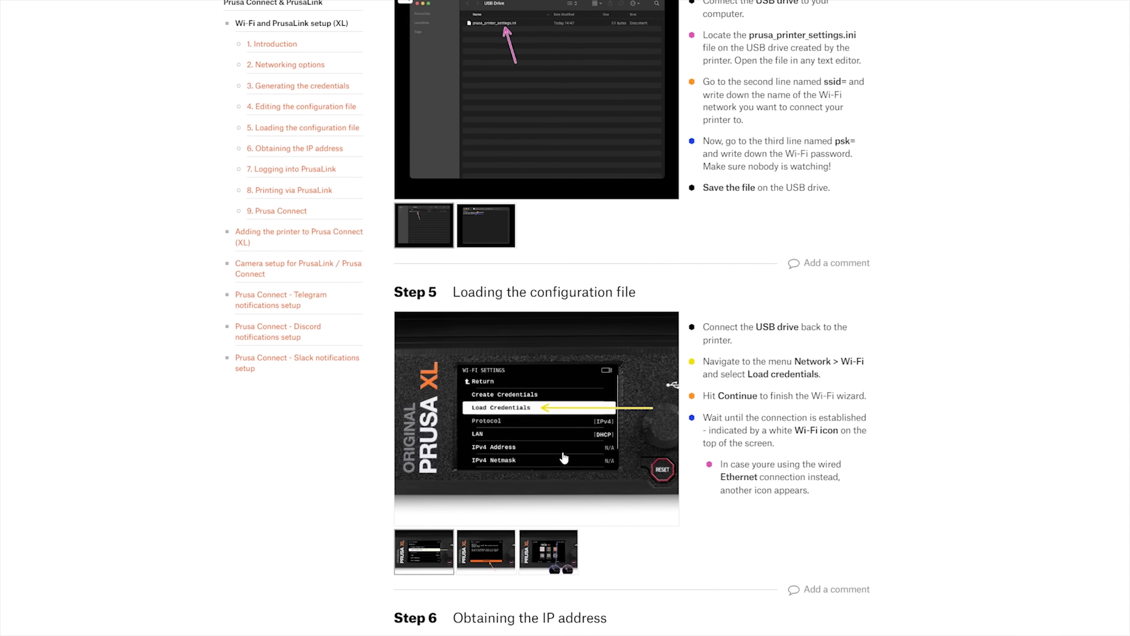
{"action": "left_click", "coordinate": [564, 456]}
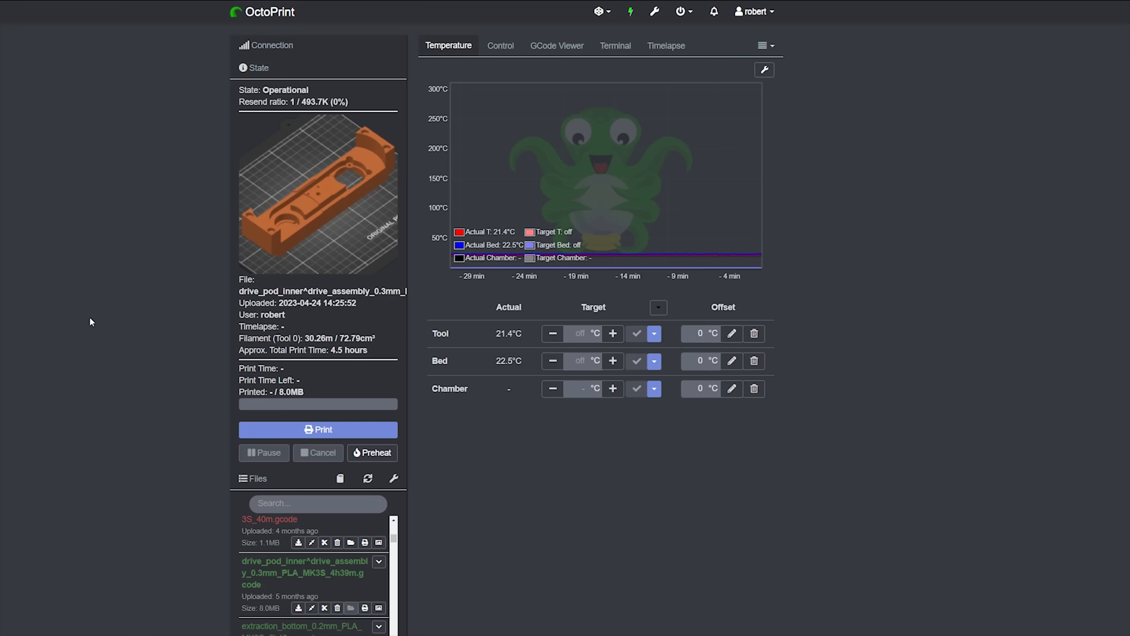
- Show the drive pod G-code in the GCode Viewer and step the layer slider to layer 14
{"action": "scroll", "scroll_direction": "down", "scroll_amount": 3}
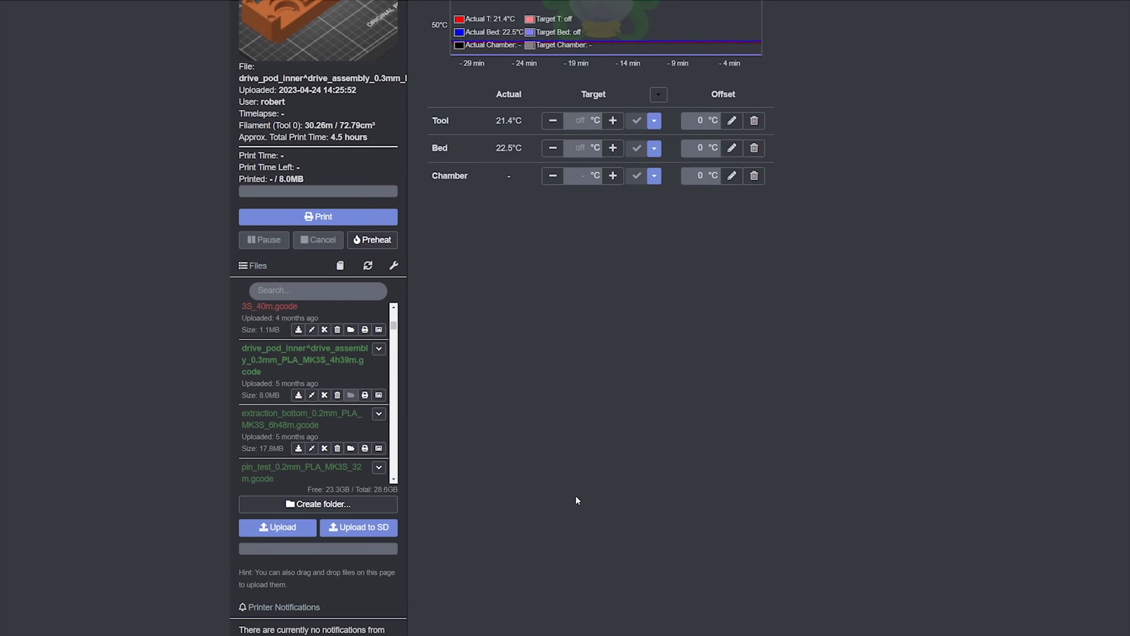
{"action": "scroll", "scroll_direction": "down", "scroll_amount": 3}
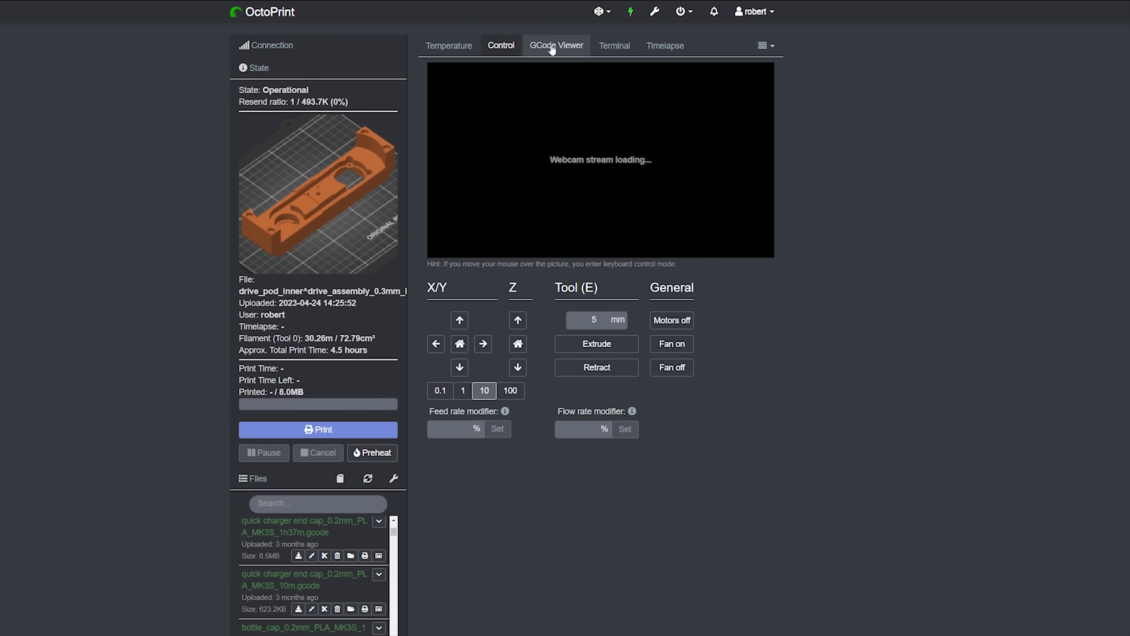
{"action": "left_click", "coordinate": [556, 46]}
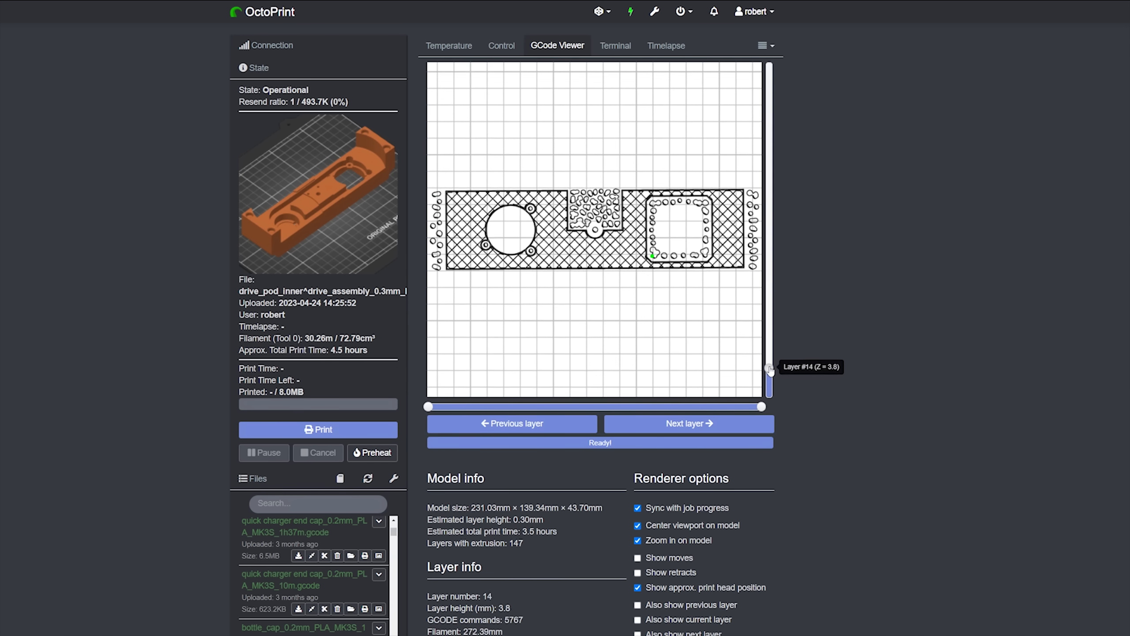
{"action": "left_click_drag", "start_coordinate": [769, 369], "coordinate": [768, 292]}
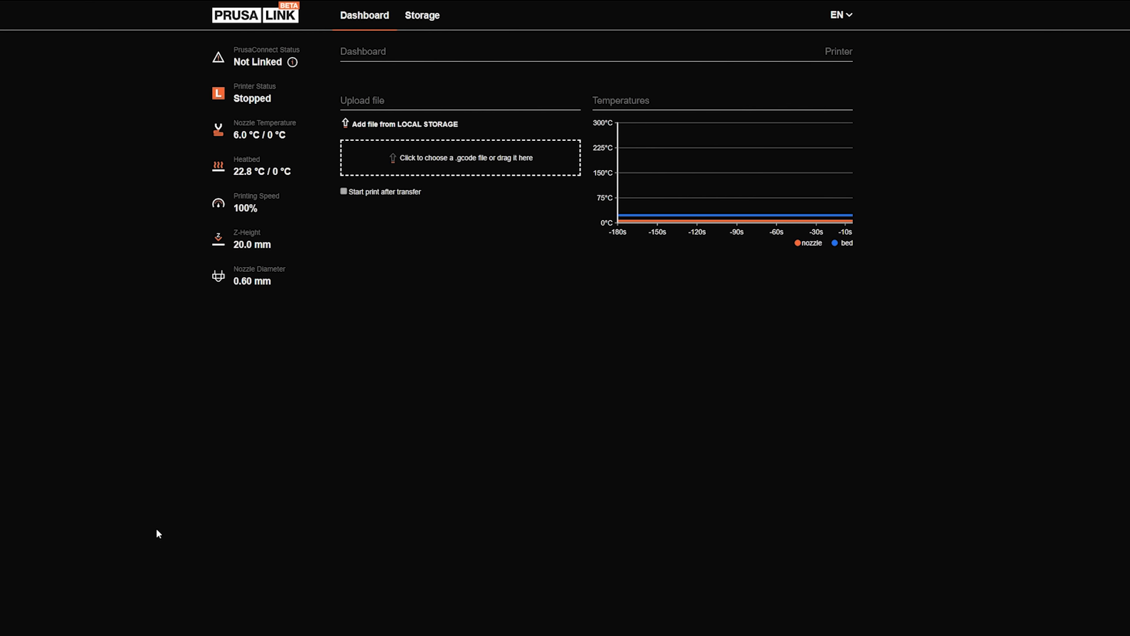
{"action": "mouse_move", "coordinate": [77, 380]}
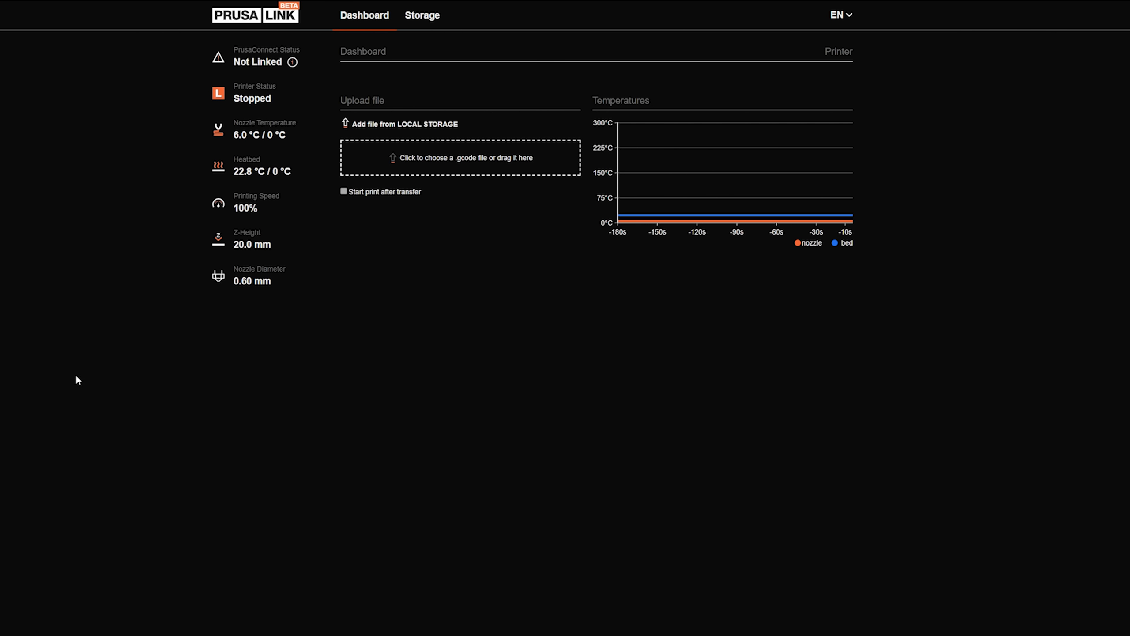
- Show the Storage view listing the G-code files on the printer's USB drive
{"action": "left_click", "coordinate": [422, 16]}
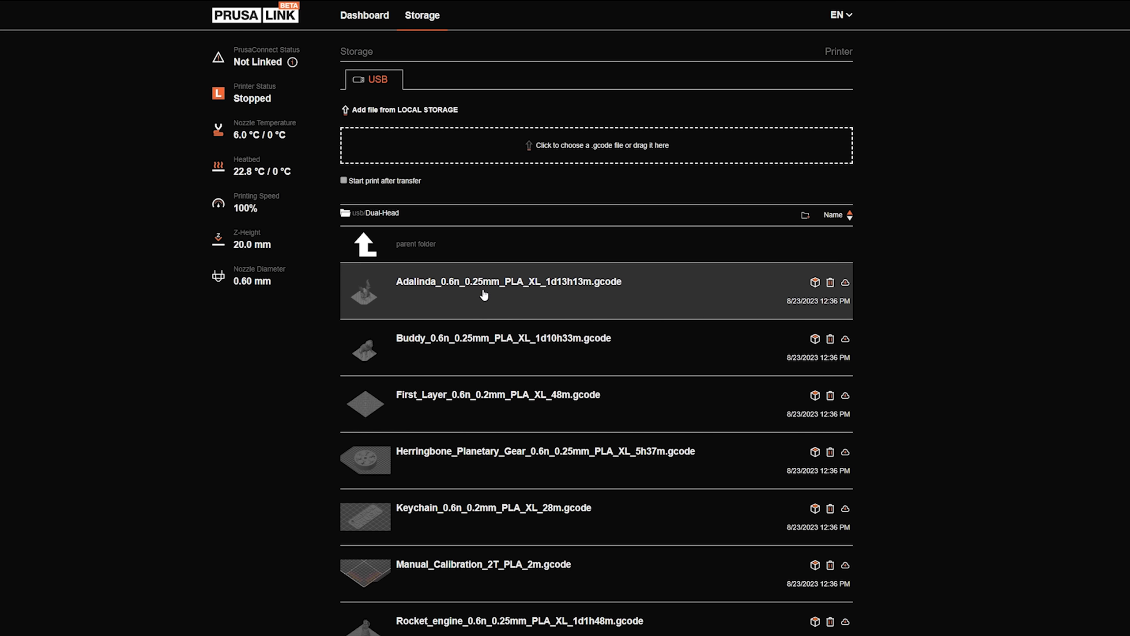
{"action": "left_click", "coordinate": [483, 294]}
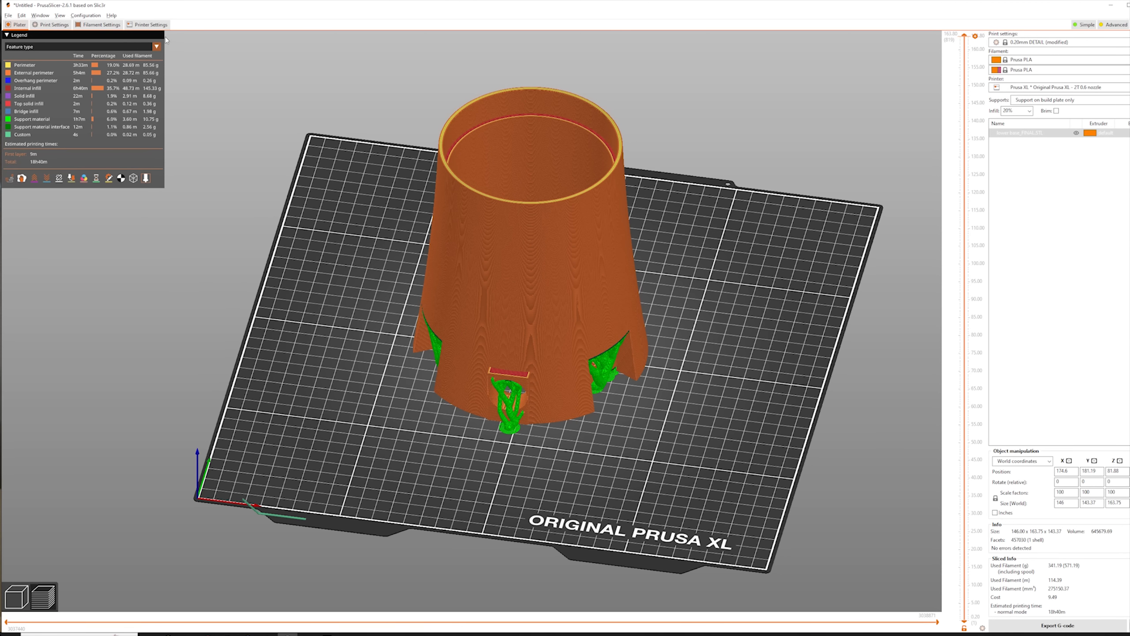
- Keep PrusaLink as the Prusa XL physical printer's host type at 192.168.7.246 and accept the settings
{"action": "left_click", "coordinate": [150, 24]}
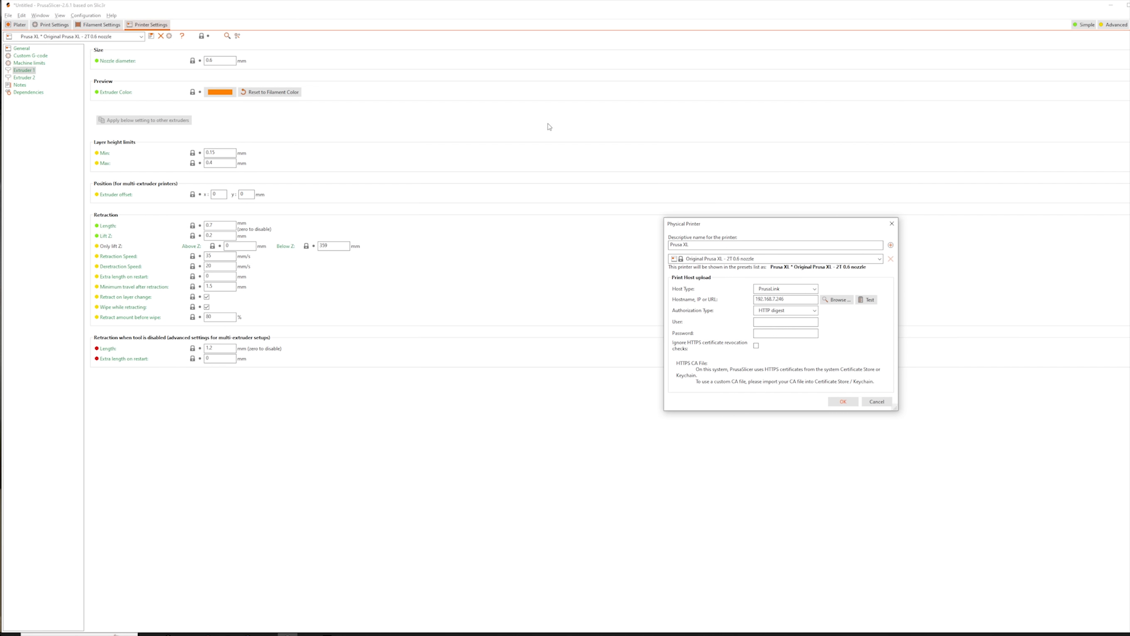
{"action": "left_click", "coordinate": [815, 289]}
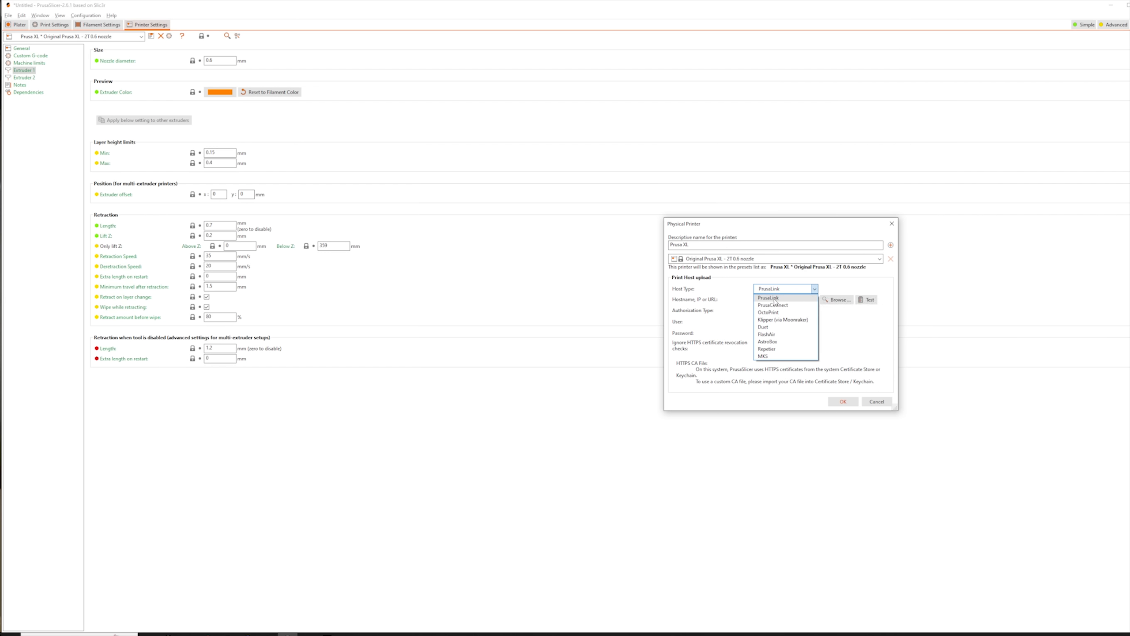
{"action": "left_click", "coordinate": [769, 298]}
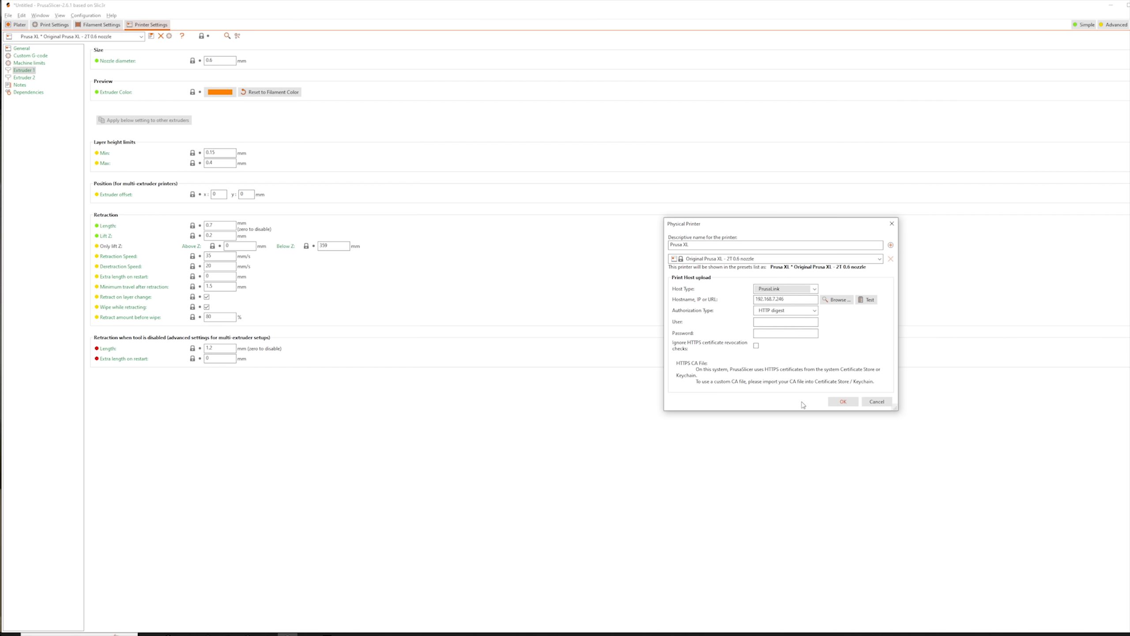
{"action": "left_click", "coordinate": [876, 401]}
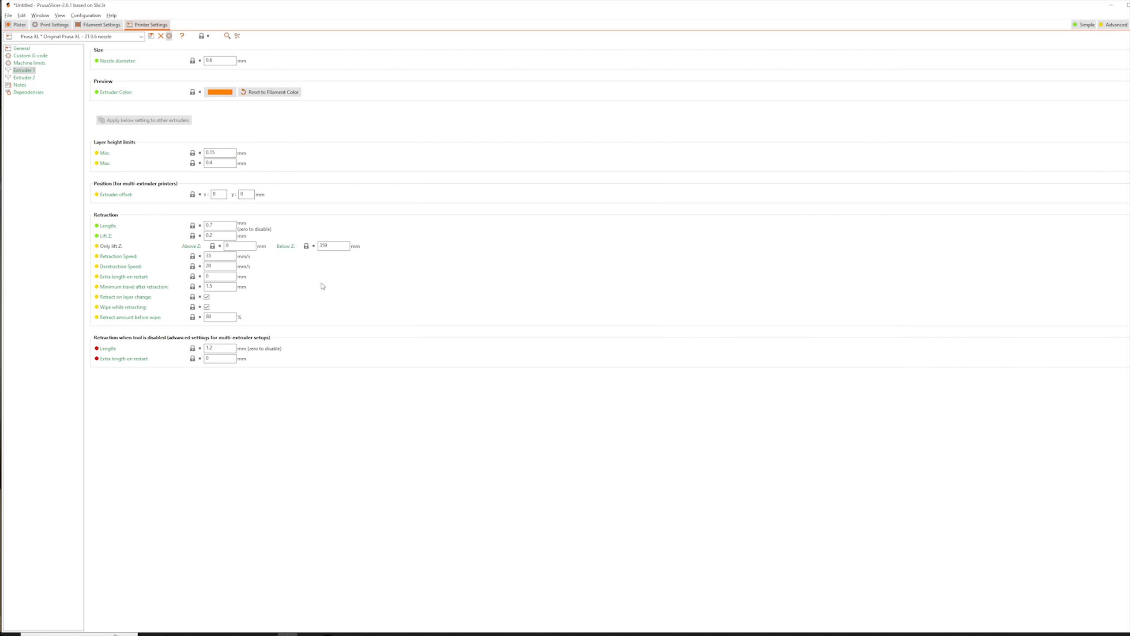
{"action": "left_click", "coordinate": [20, 25]}
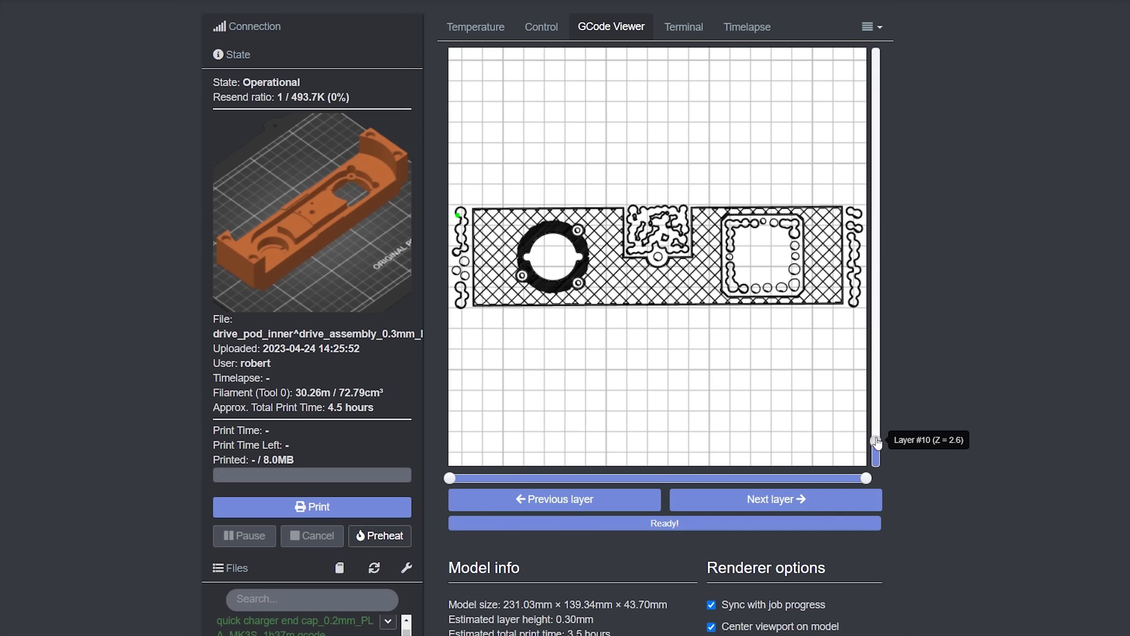
- Step the GCode Viewer layer slider down to inspect the drive pod's lower layers
{"action": "left_click_drag", "start_coordinate": [875, 445], "coordinate": [875, 241]}
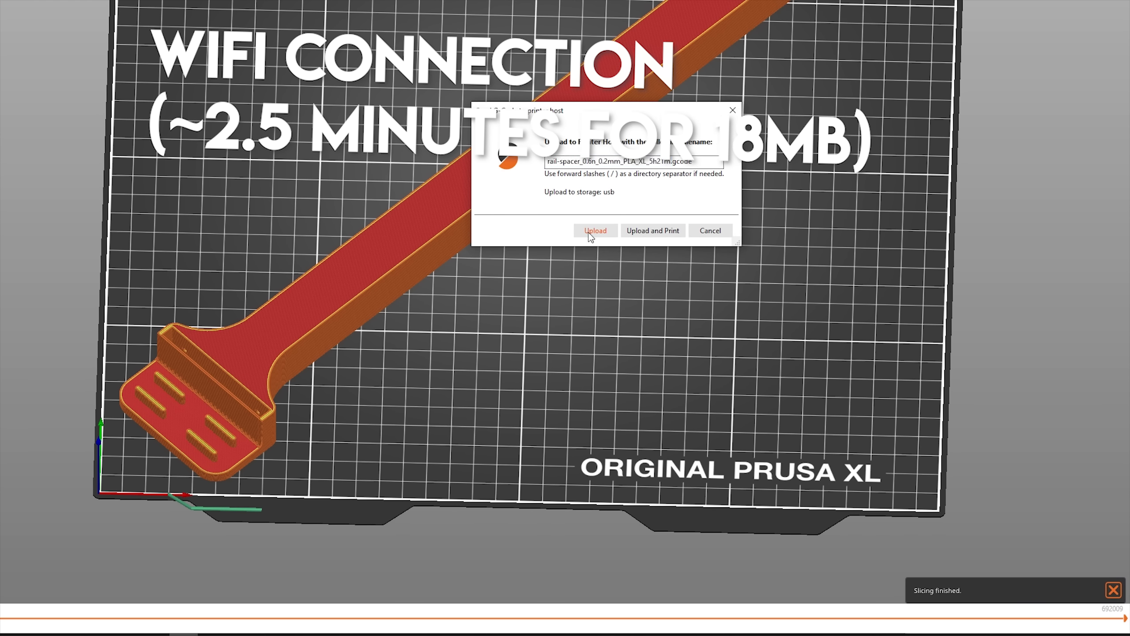
- Upload the rail-spacer G-code to the printer's USB storage and watch the progress
{"action": "left_click", "coordinate": [595, 230]}
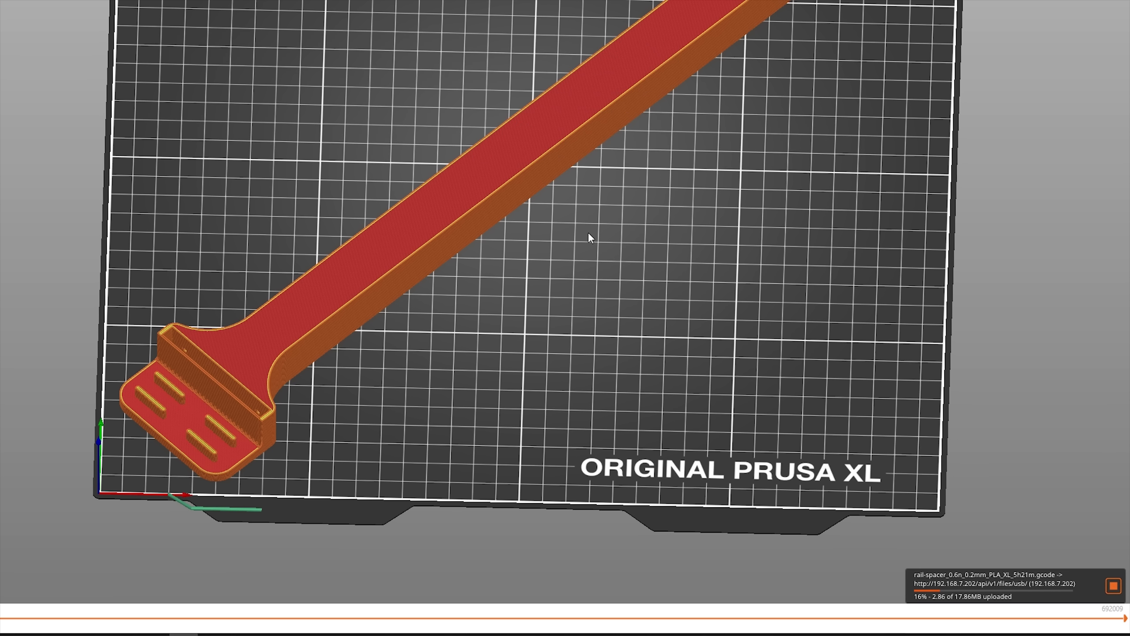